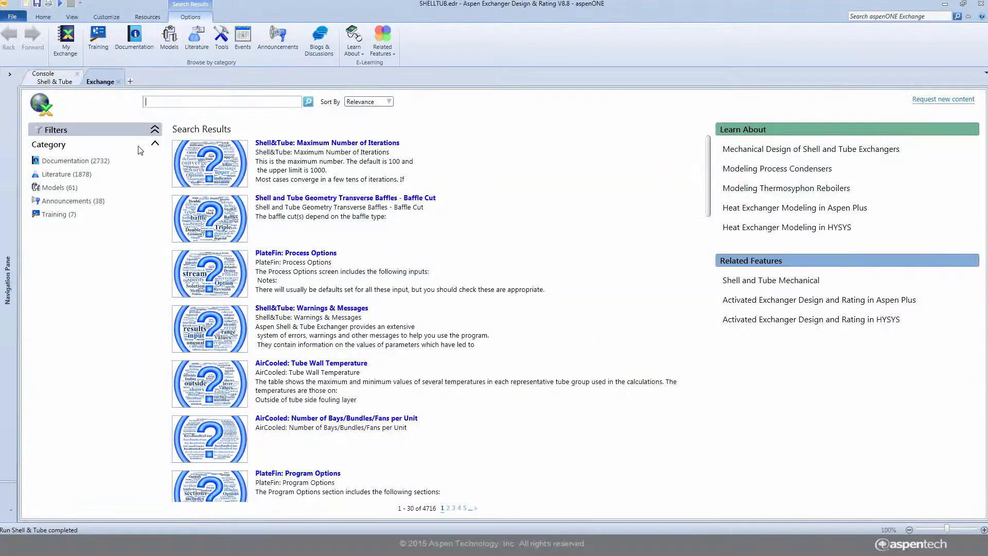
Step: Filter the aspenONE Exchange search results to the Literature category
{"action": "left_click", "coordinate": [65, 174]}
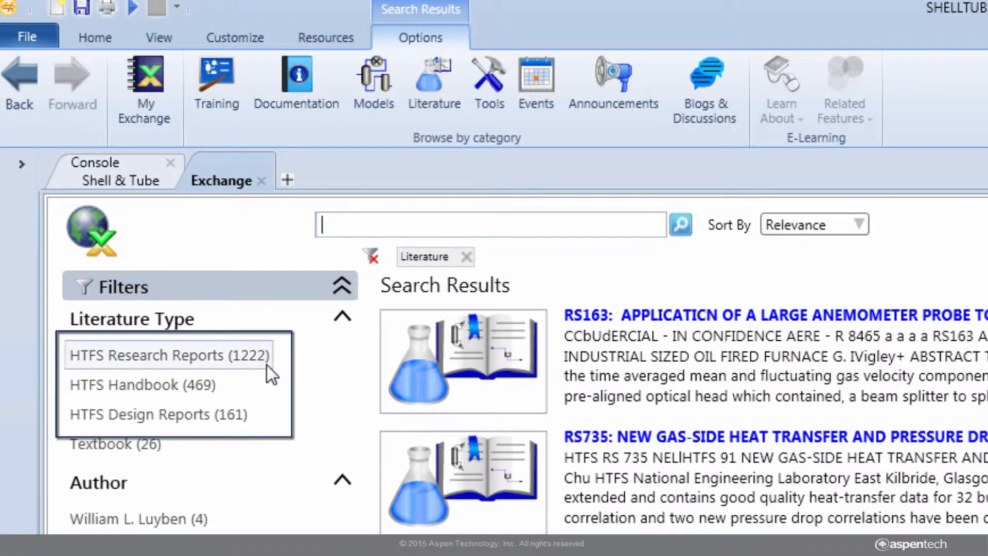
Step: Narrow literature to the 1222 HTFS Research Reports and browse down the result list
{"action": "left_click", "coordinate": [168, 355]}
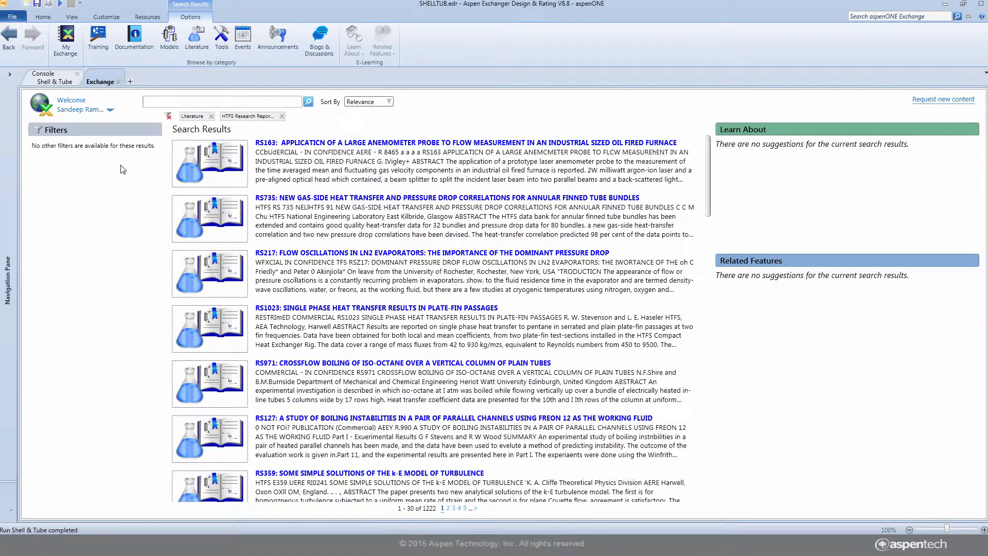
{"action": "left_click", "coordinate": [428, 160]}
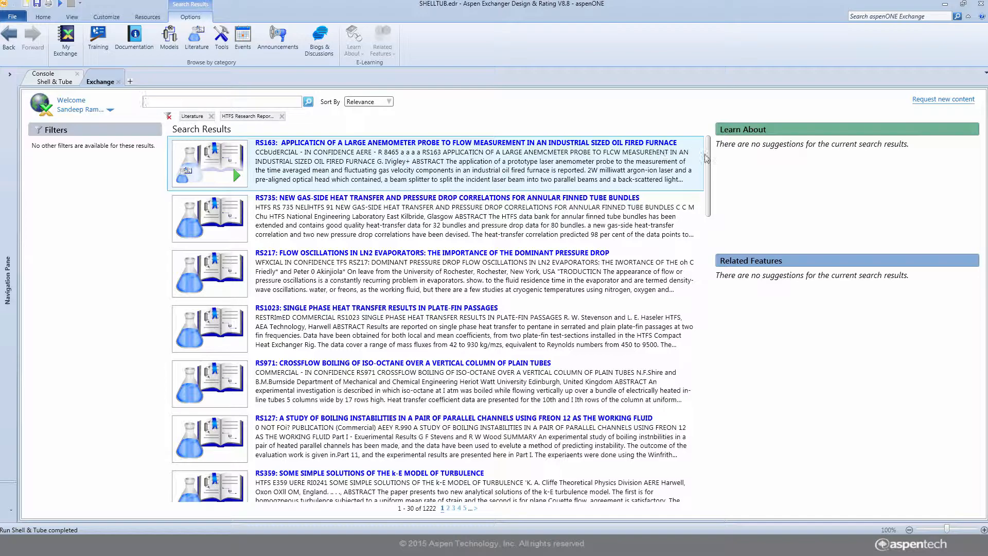
{"action": "scroll", "scroll_direction": "down", "scroll_amount": 3}
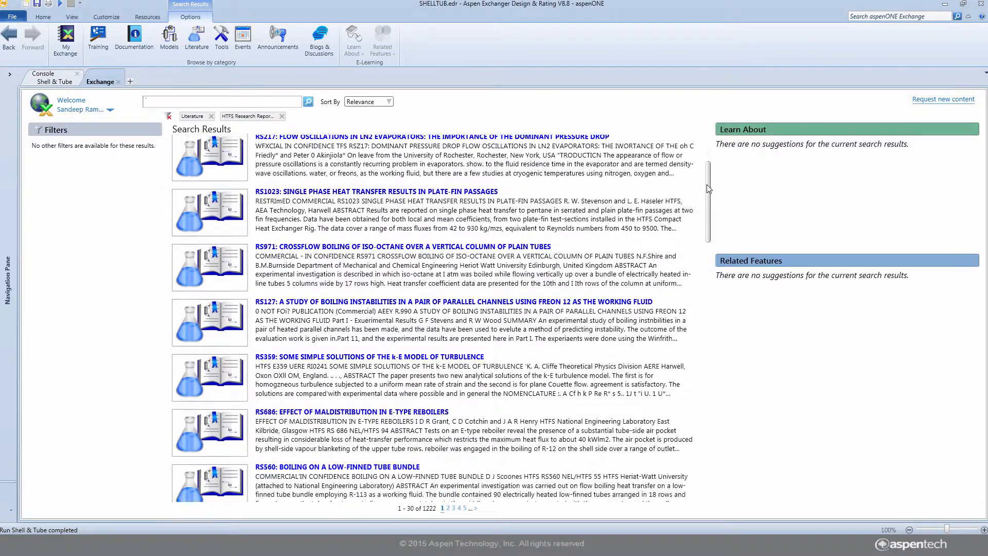
{"action": "scroll", "scroll_direction": "down", "scroll_amount": 3}
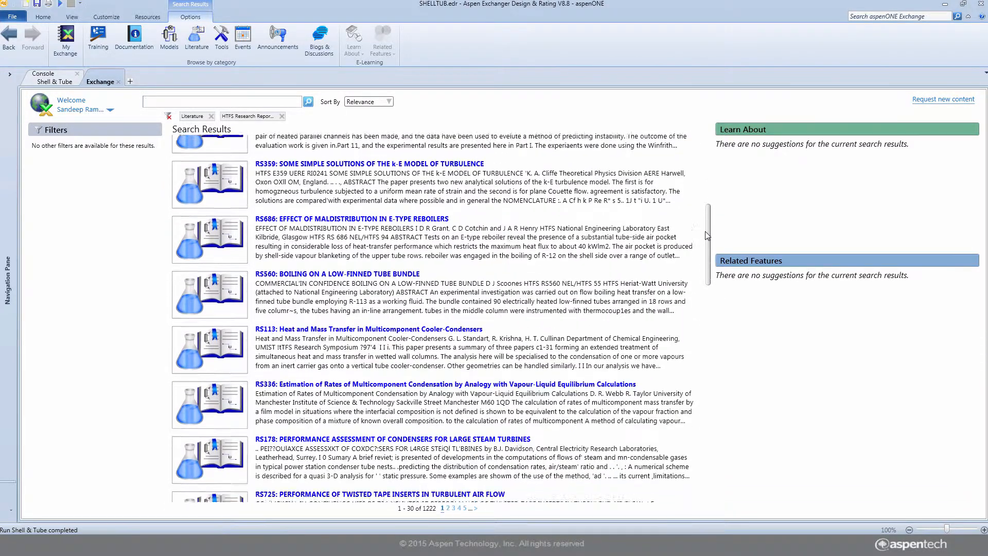
{"action": "scroll", "scroll_direction": "down", "scroll_amount": 3}
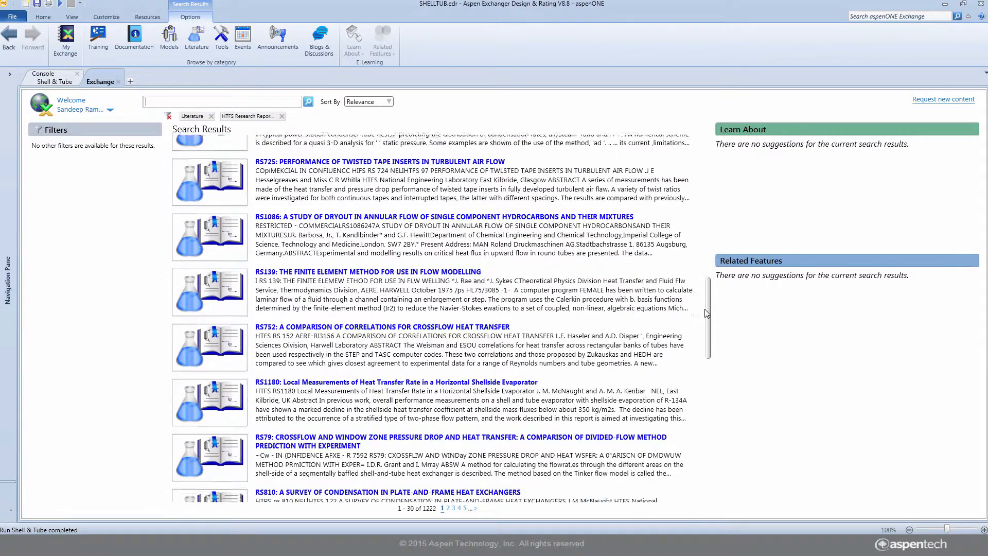
{"action": "scroll", "scroll_direction": "down", "scroll_amount": 3}
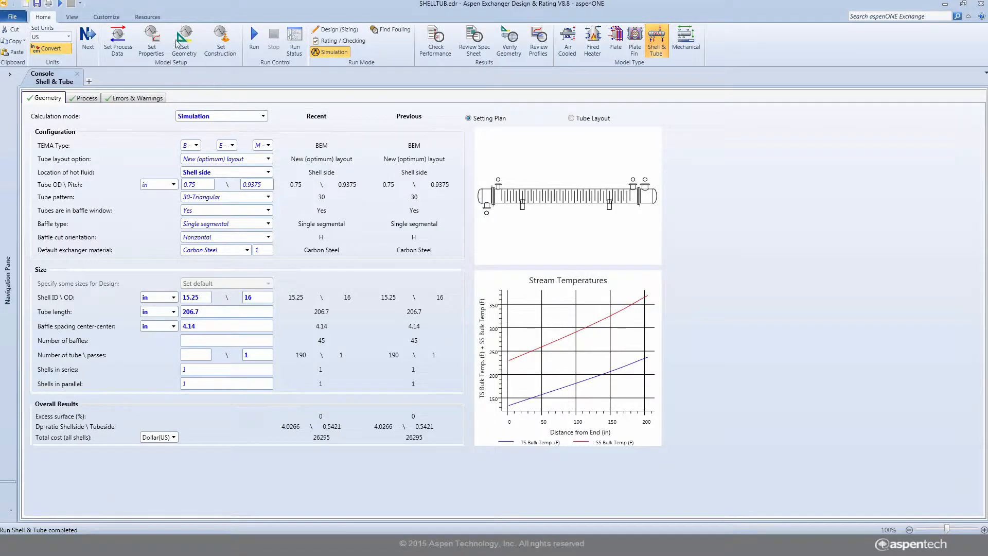
Step: Browse all aspenONE Exchange content from the Resources ribbon, showing 4716 unfiltered results
{"action": "left_click", "coordinate": [148, 16]}
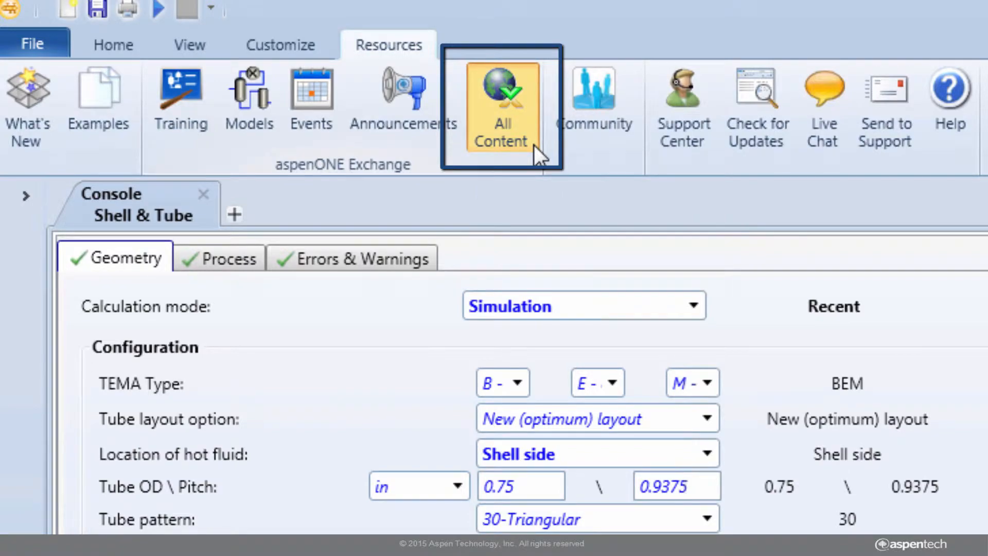
{"action": "left_click", "coordinate": [501, 107]}
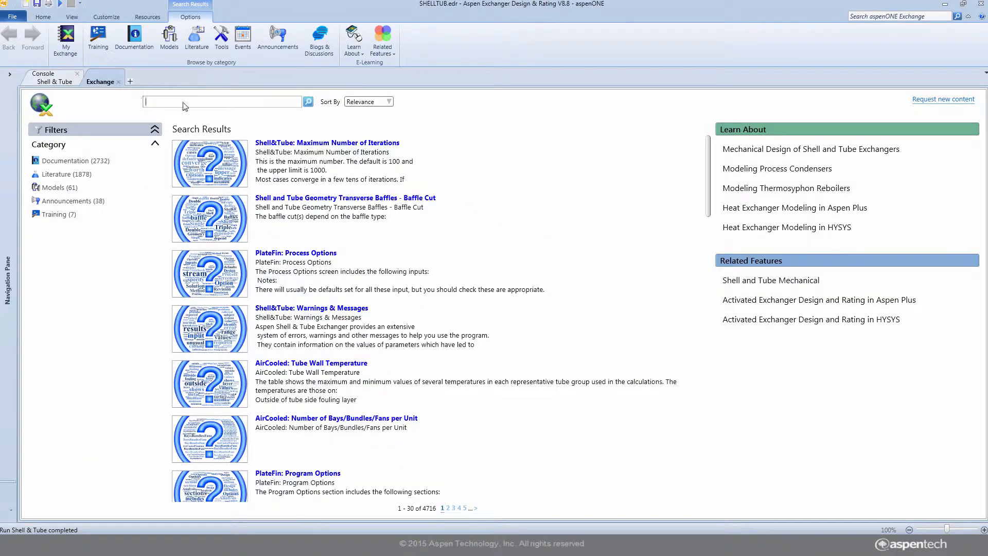
{"action": "mouse_move", "coordinate": [61, 174]}
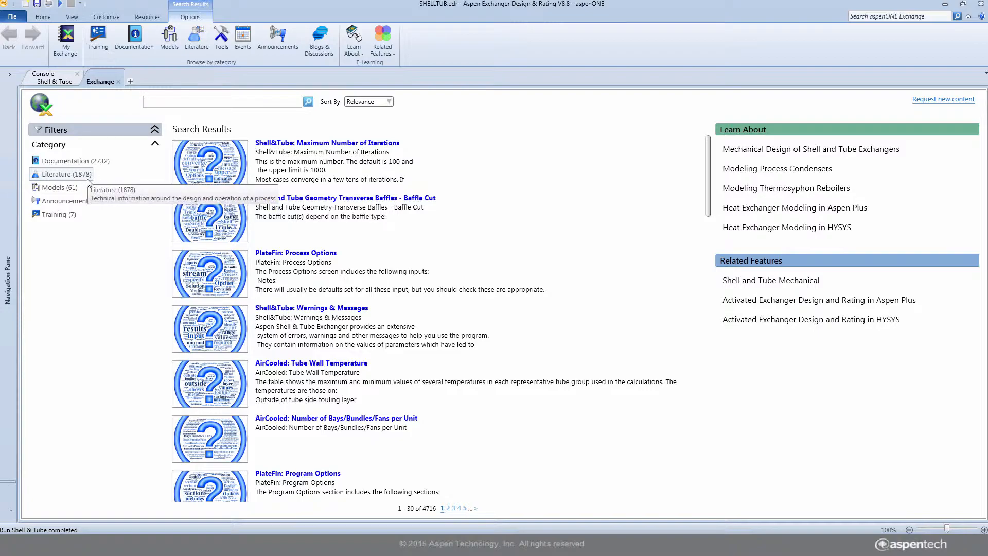
Step: Search all content for 'Fouling' and open the HTFS+ handbook sheet 'JP4: Detection of Fouling'
{"action": "left_click", "coordinate": [59, 174]}
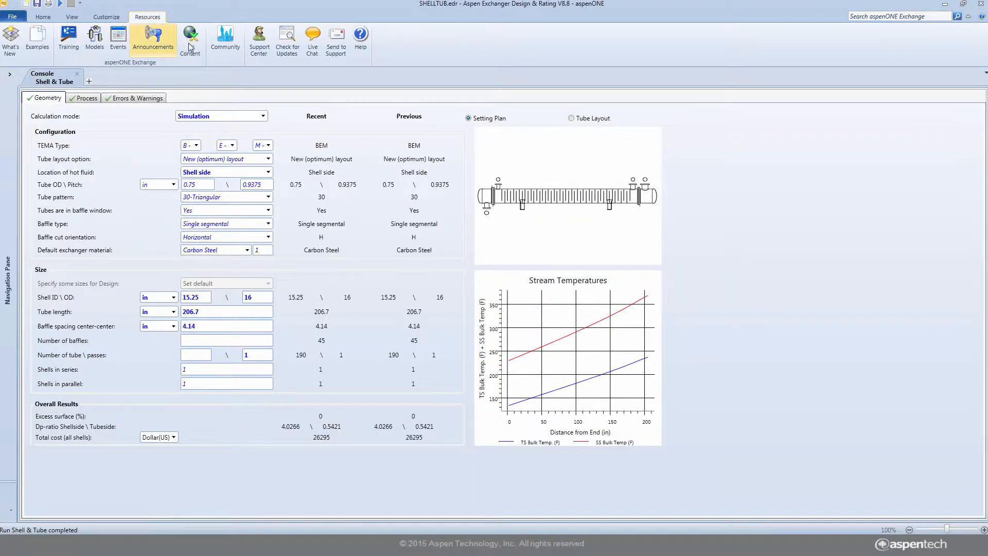
{"action": "left_click", "coordinate": [190, 41]}
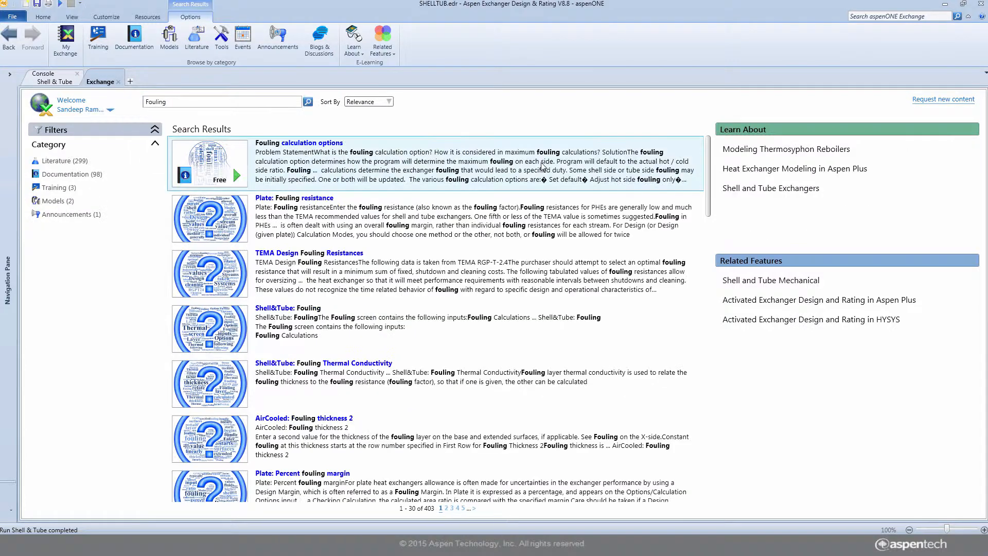
{"action": "scroll", "scroll_direction": "down", "scroll_amount": 3}
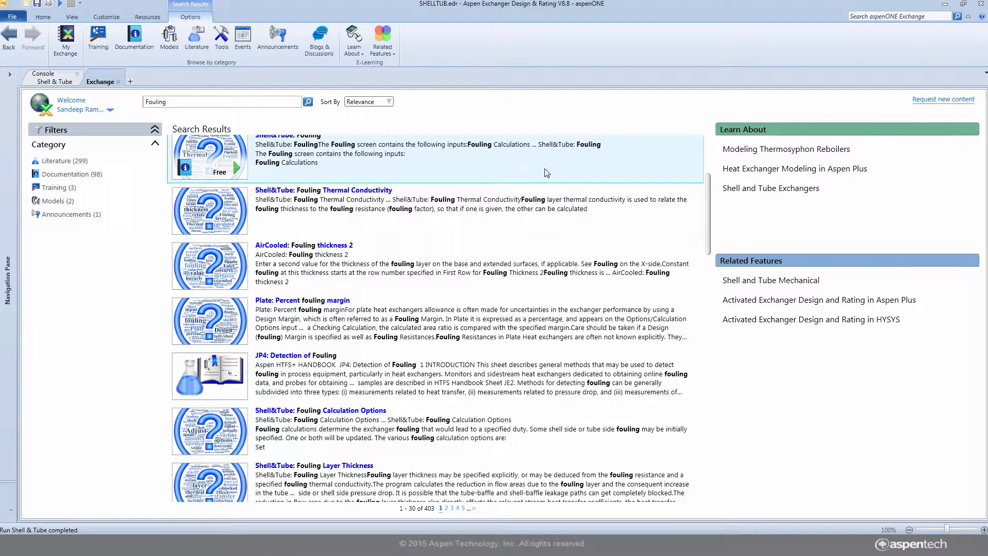
{"action": "left_click", "coordinate": [296, 355]}
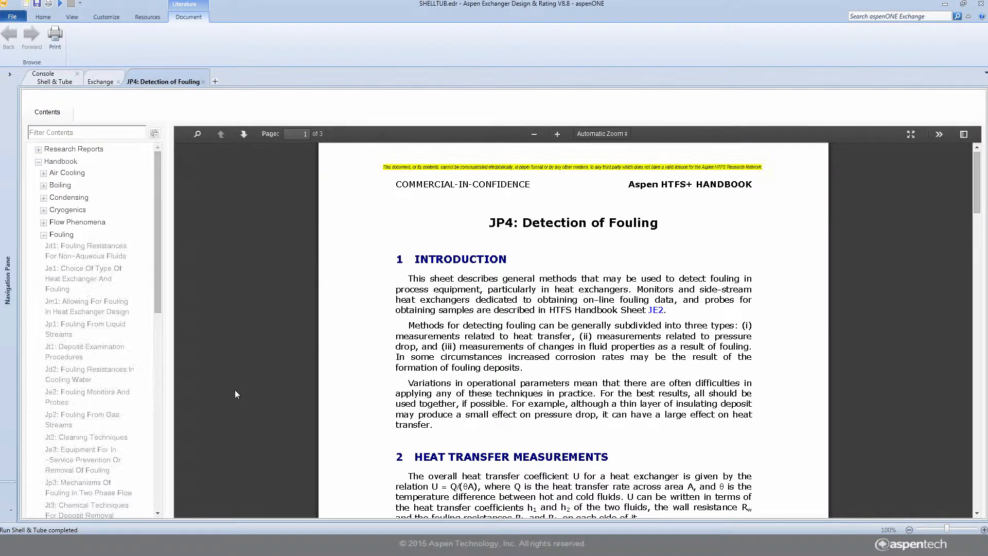